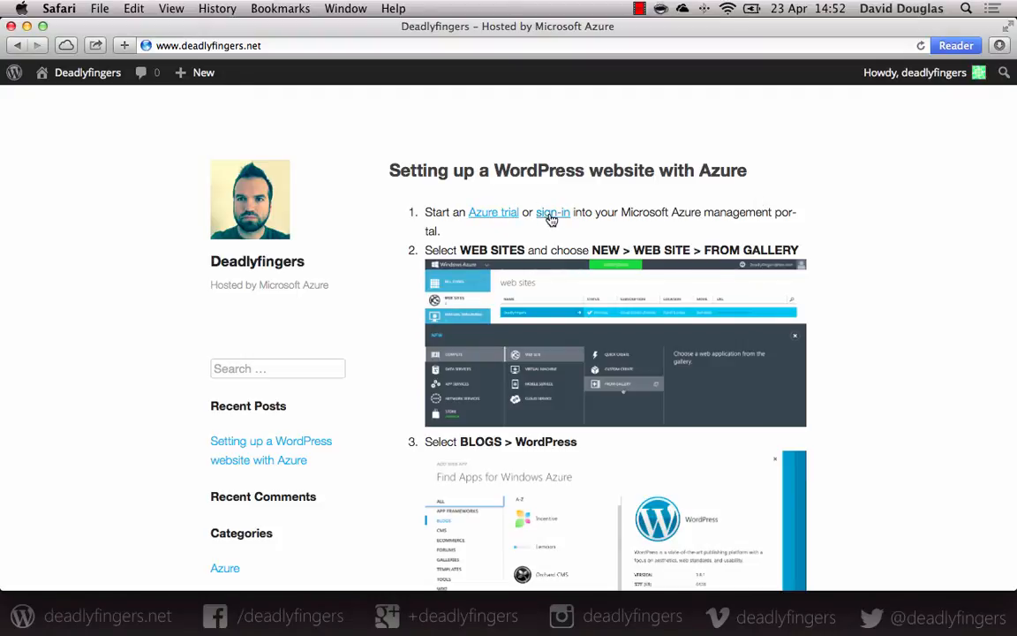
Follow the blog post's step 1 sign-in link to manage.windowsazure.com
left_click(552, 214)
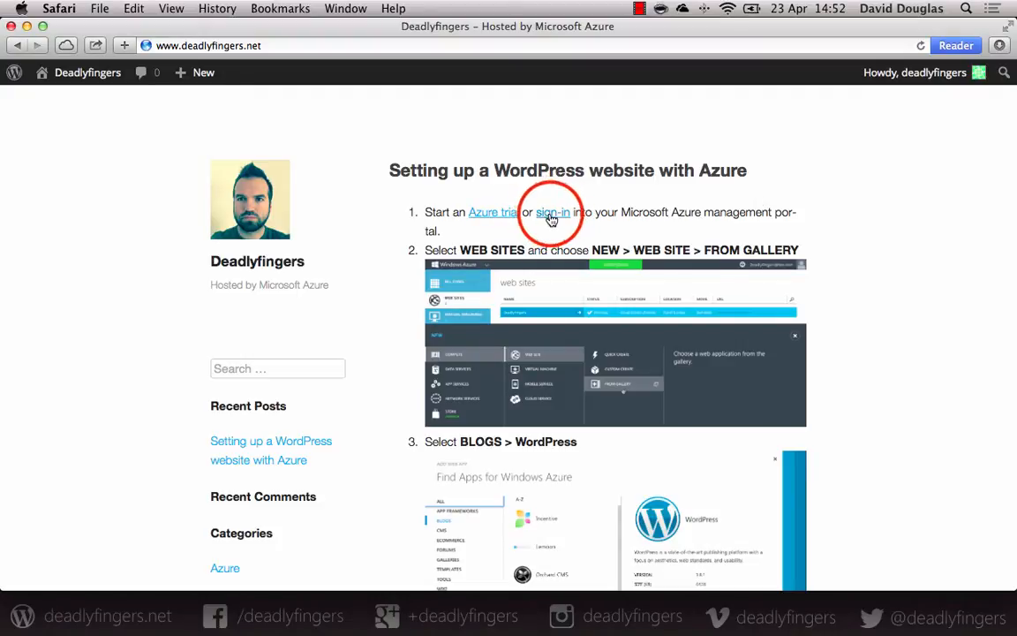
left_click(552, 212)
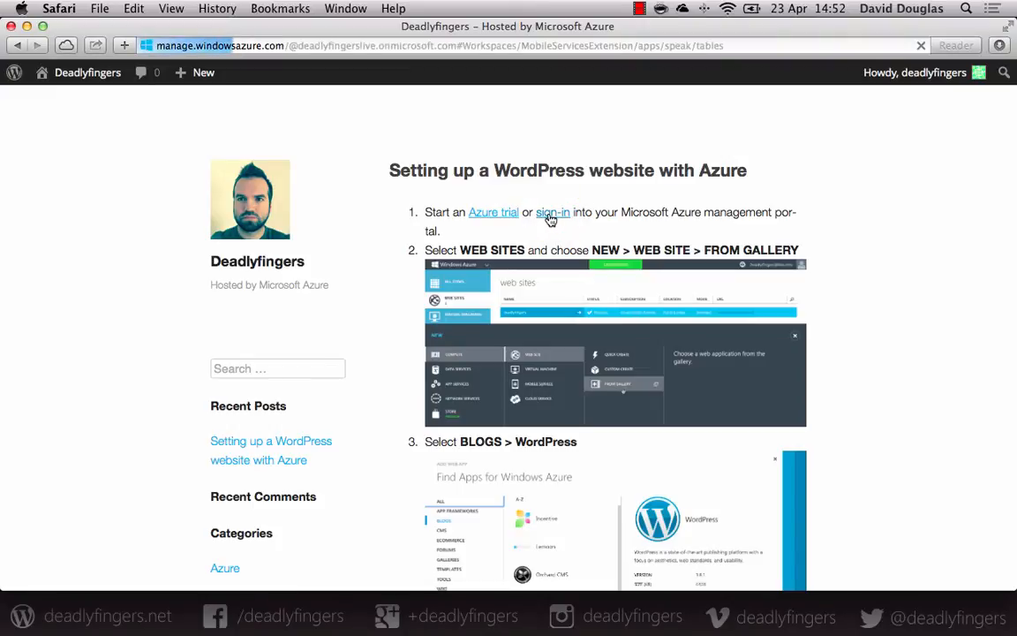
left_click(553, 212)
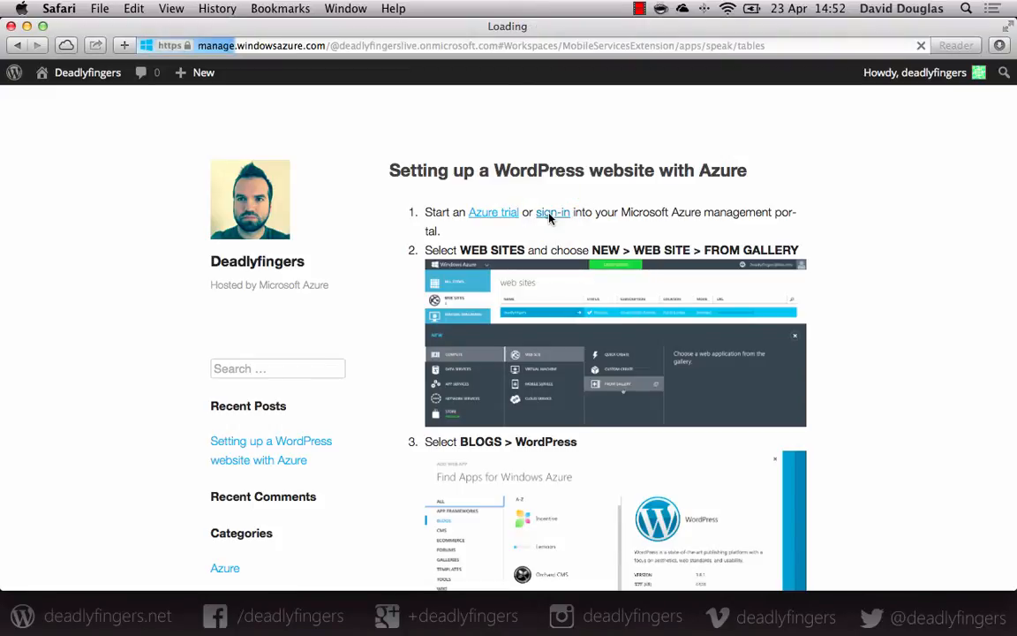
Back out of the speak mobile service to the WEB SITES list
left_click(492, 212)
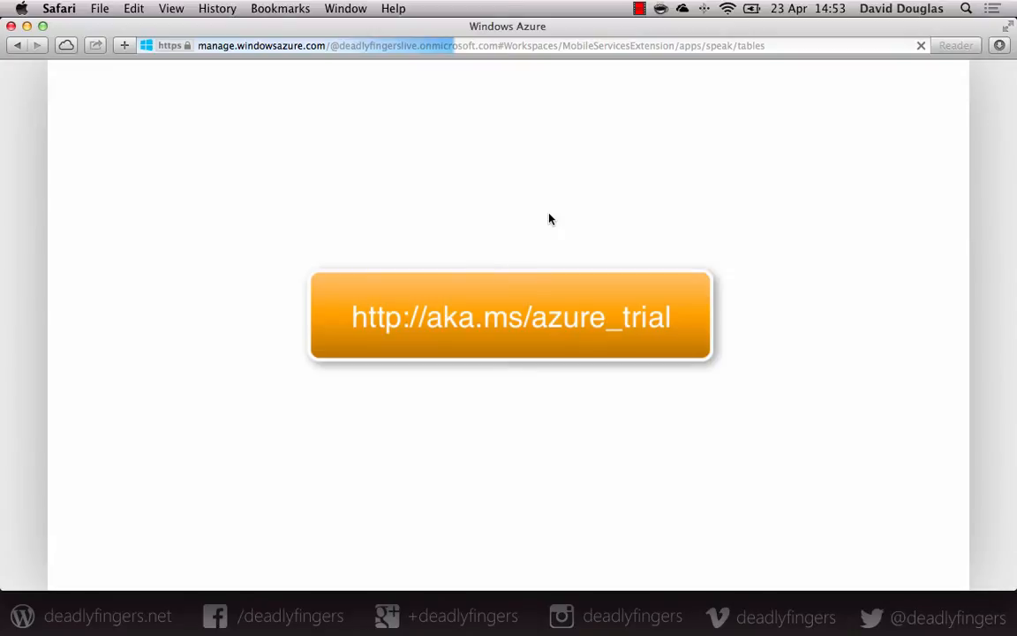
mouse_move(561, 219)
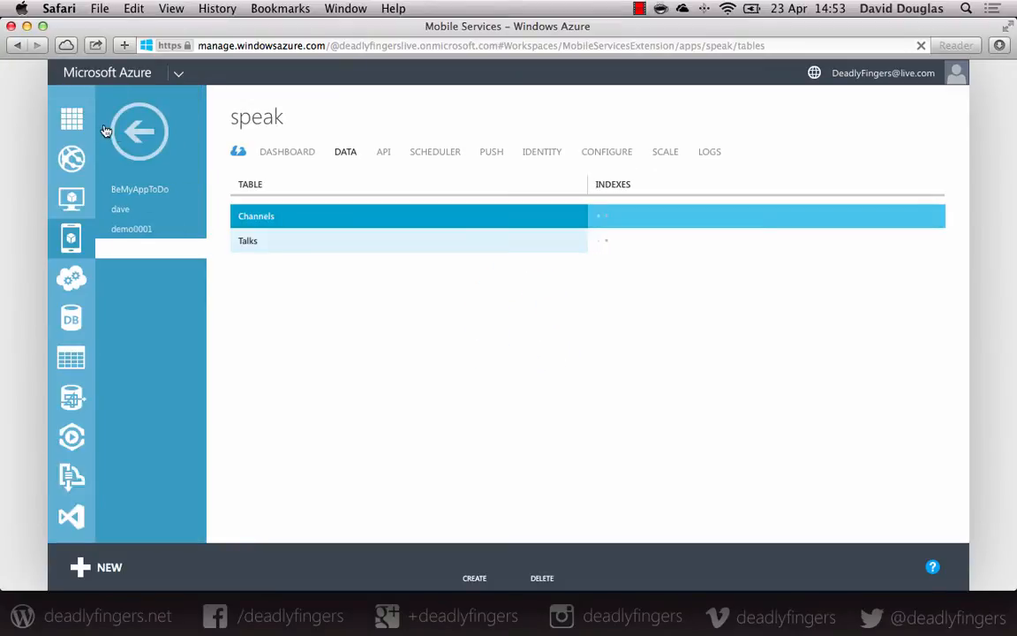
left_click(71, 157)
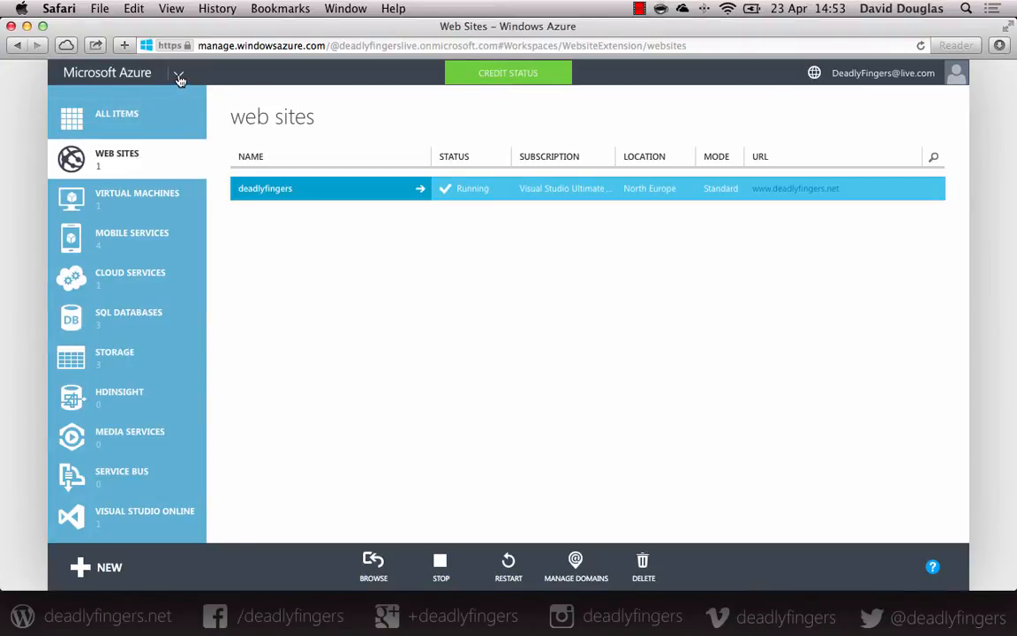
left_click(179, 78)
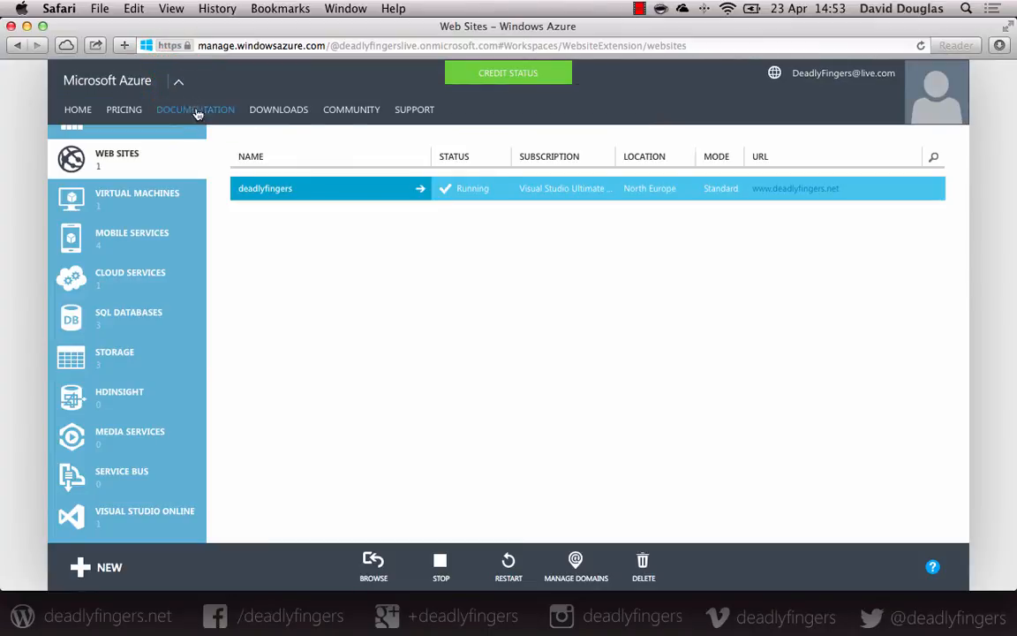
mouse_move(124, 110)
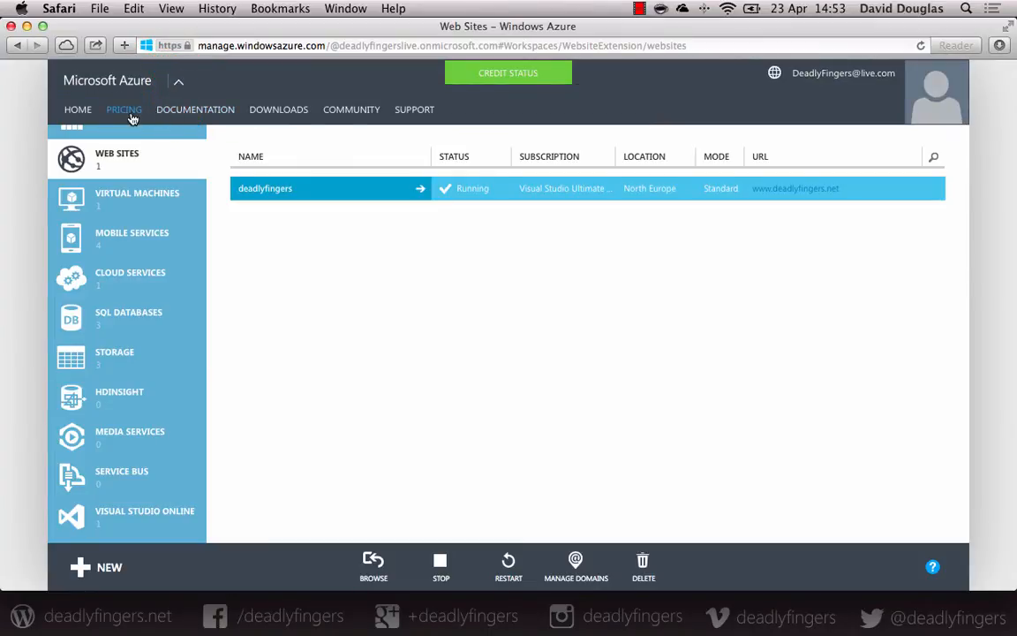
mouse_move(195, 110)
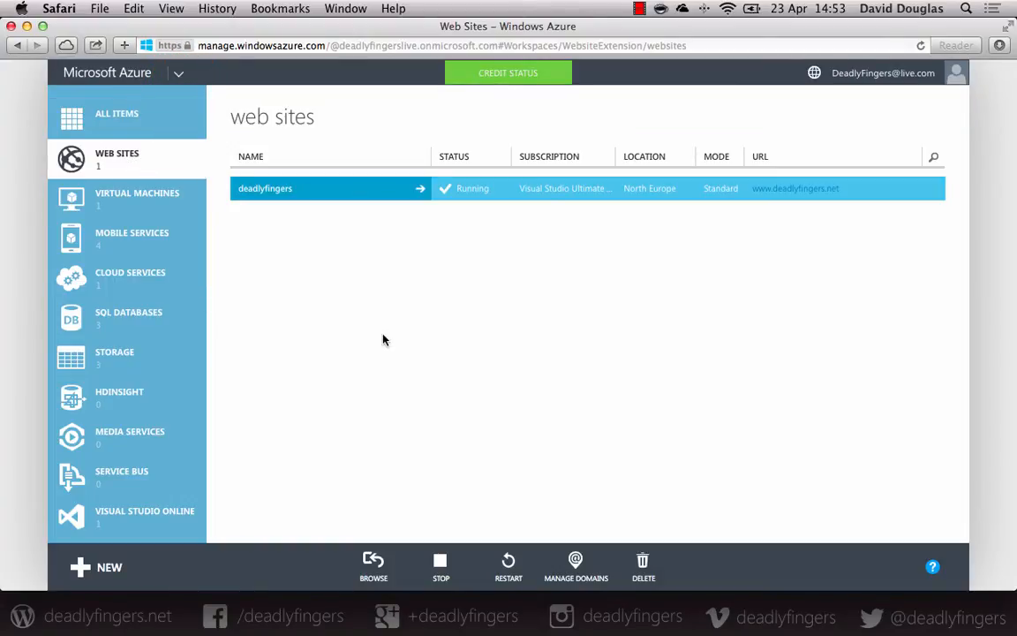
mouse_move(109, 567)
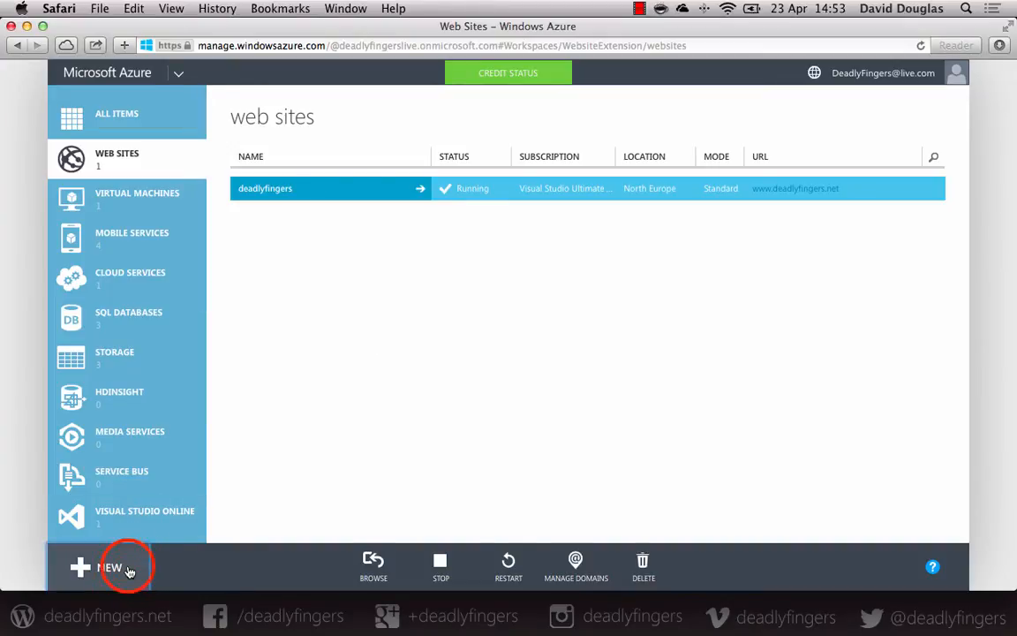
Start a new web site from the gallery, choosing WordPress under BLOGS
left_click(106, 567)
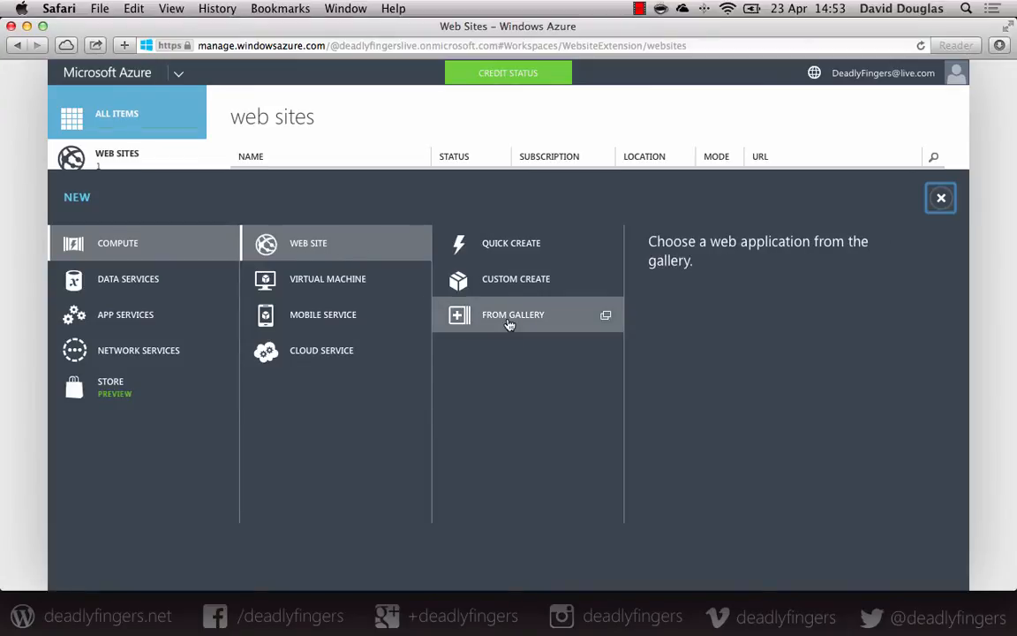
left_click(514, 314)
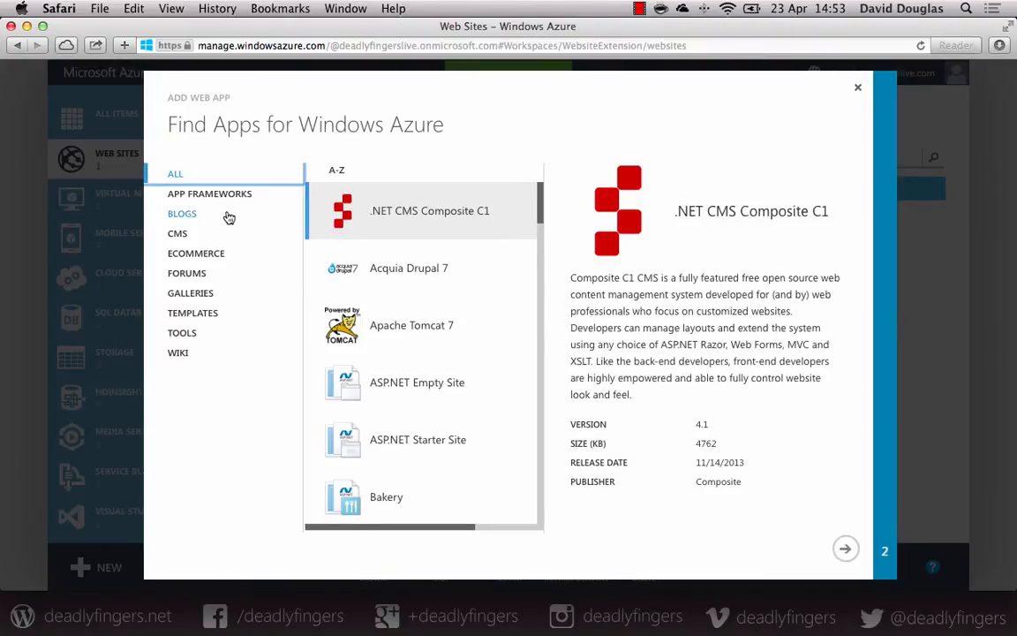
left_click(182, 213)
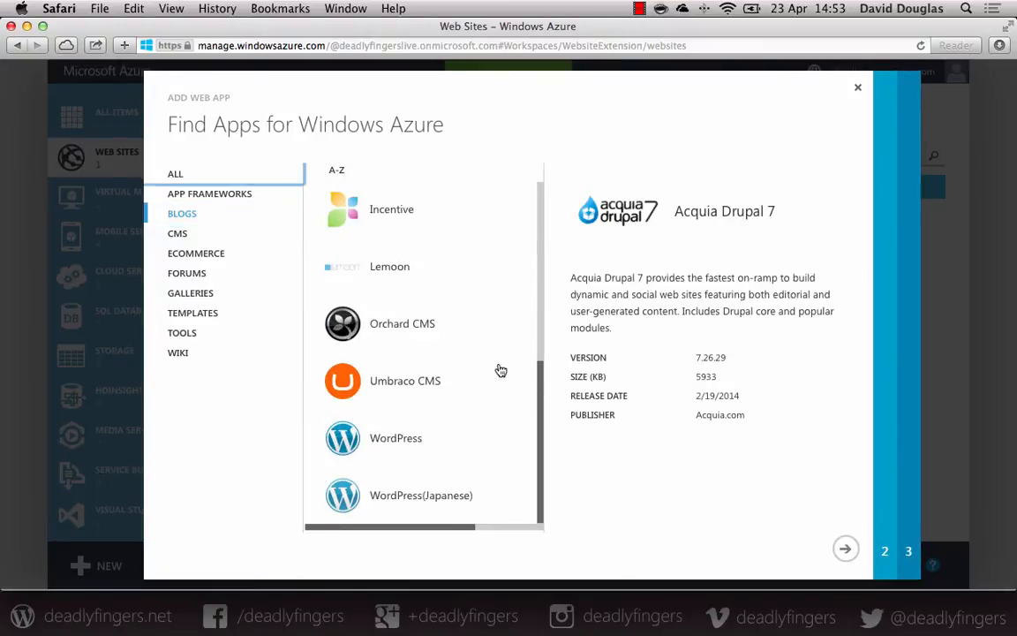
left_click(395, 438)
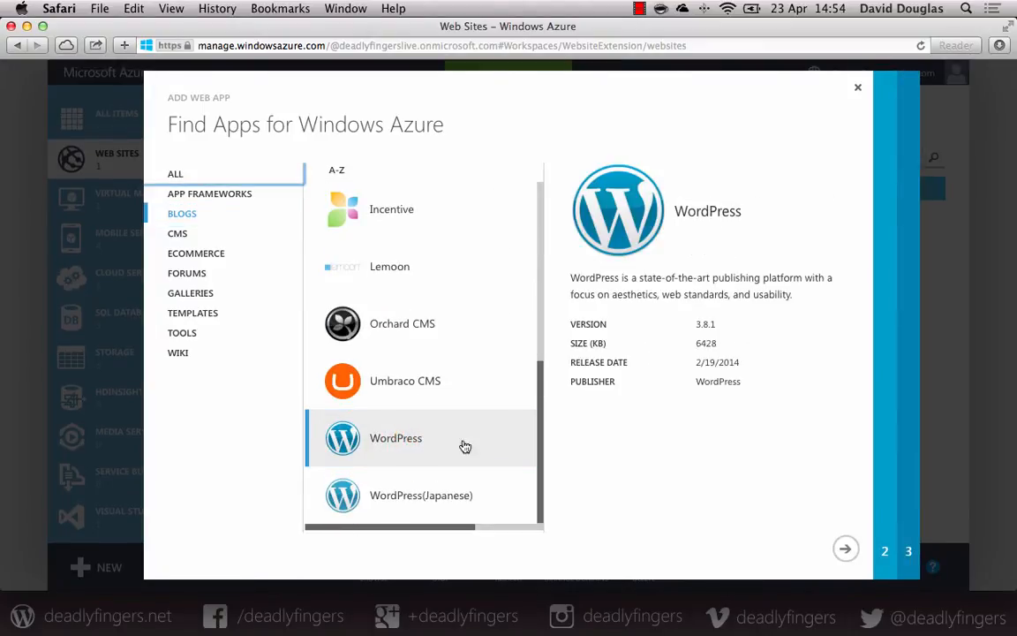
left_click(847, 548)
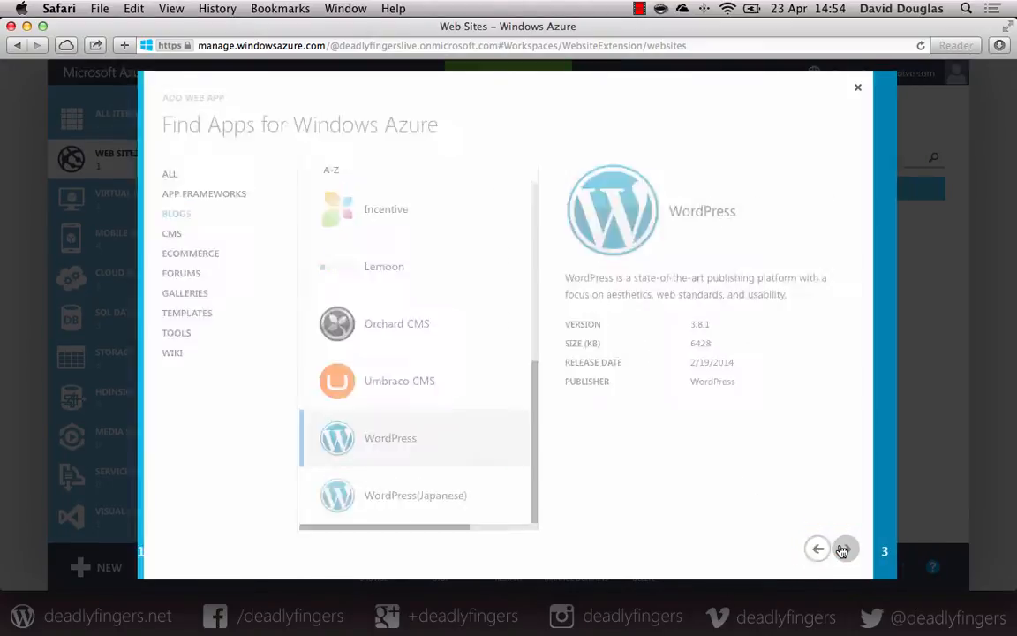
Enter daveswordpressdemo as the WordPress site's URL
left_click(845, 548)
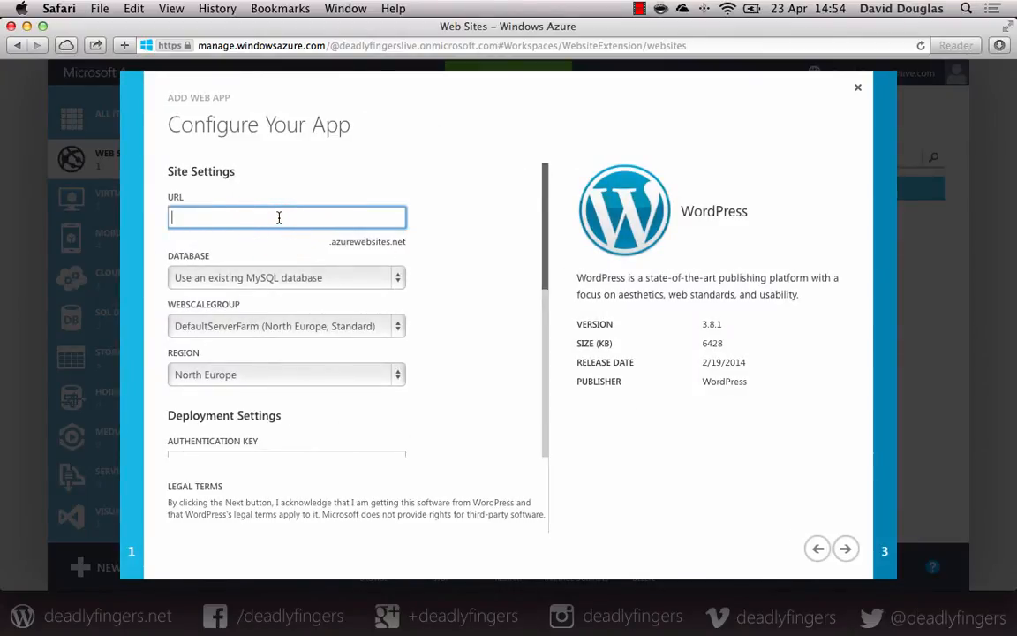
type("d")
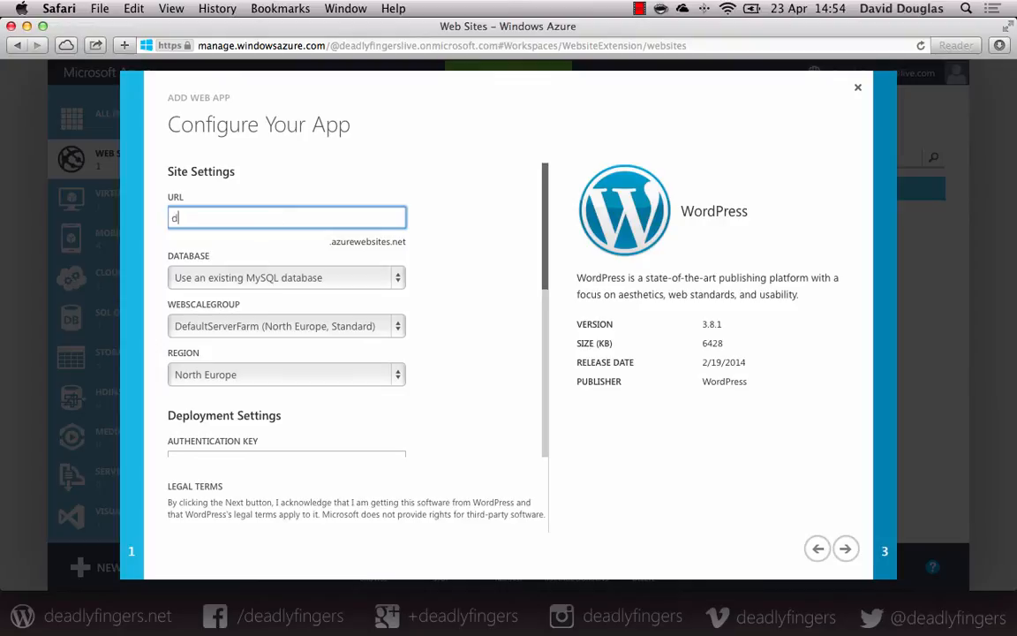
type("aves")
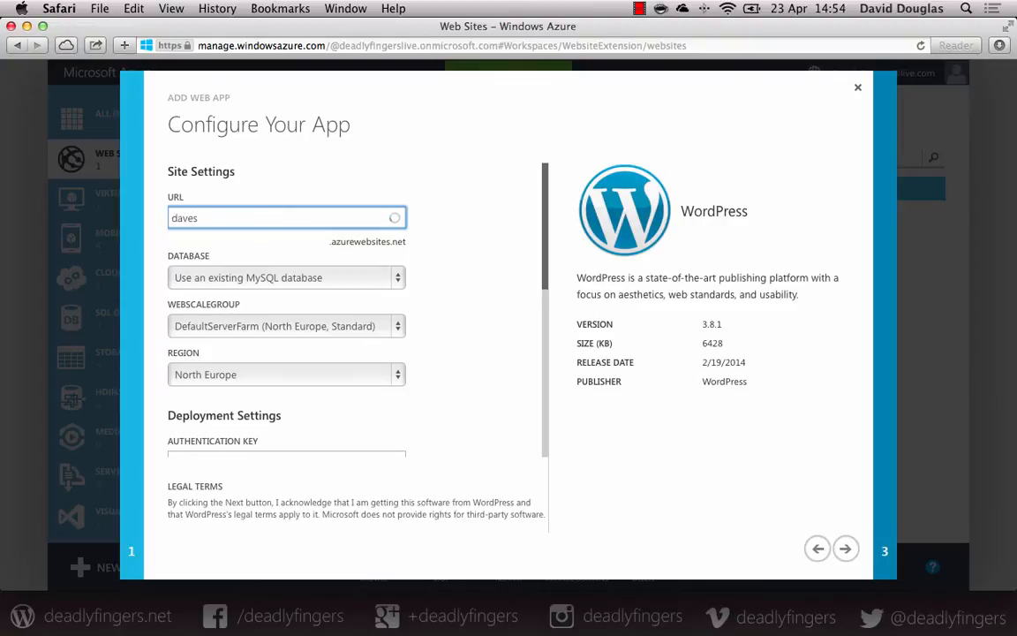
type("word")
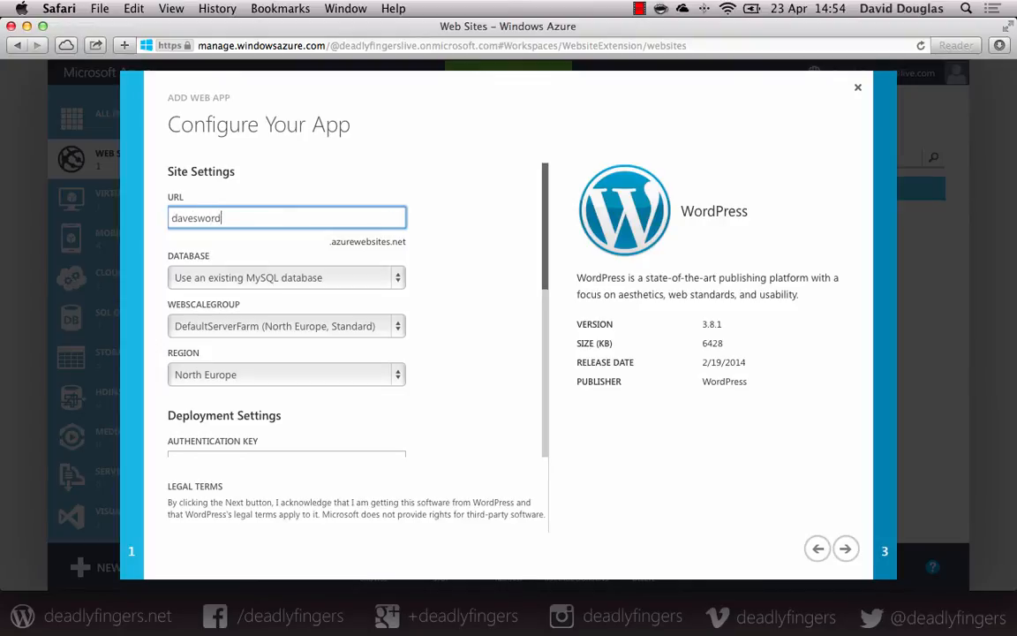
type("presso")
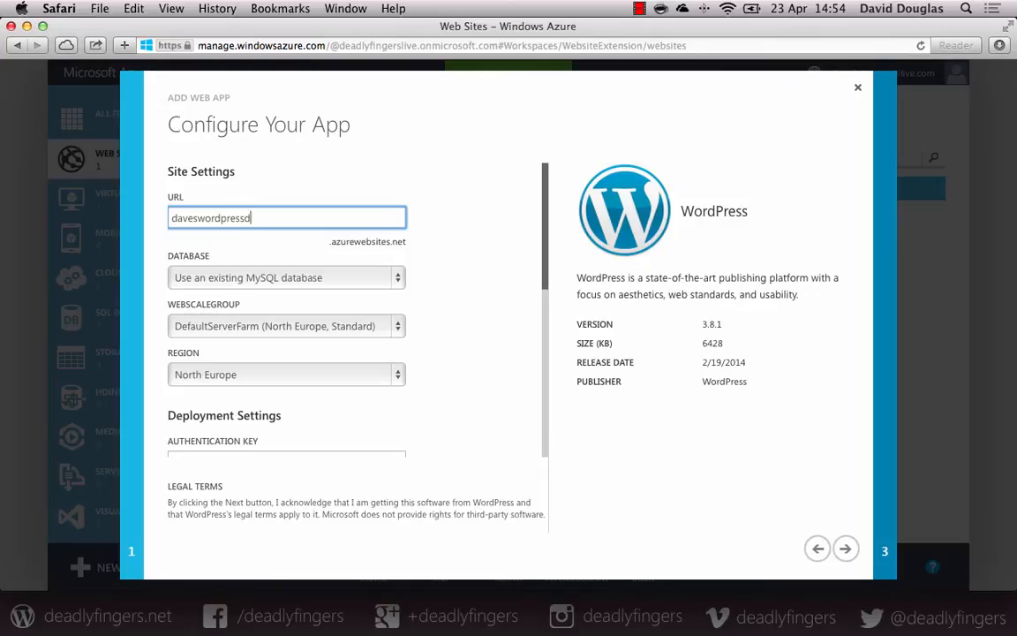
type("demo")
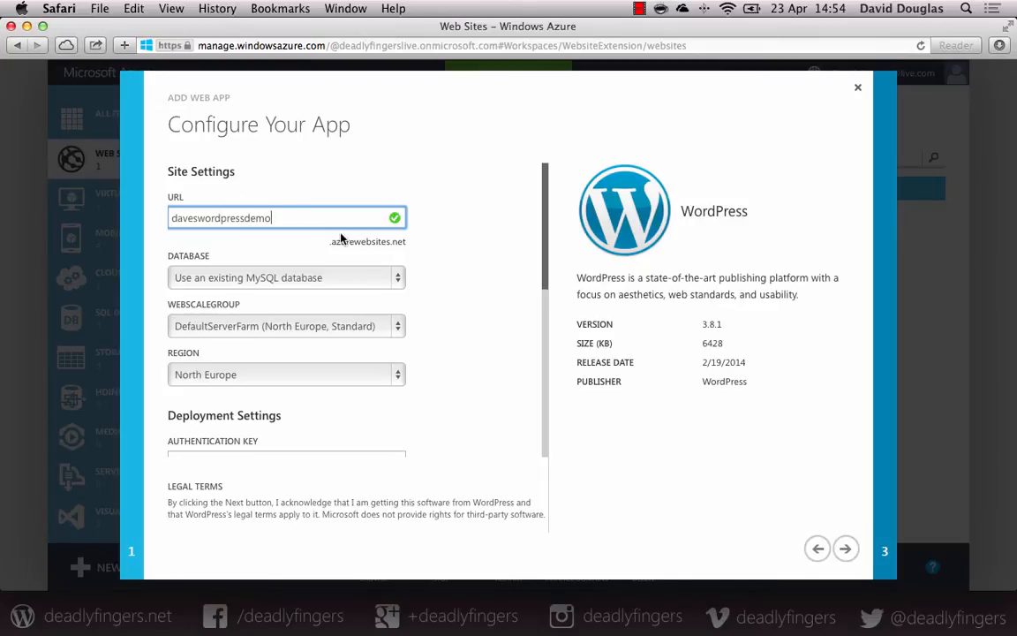
left_click(283, 278)
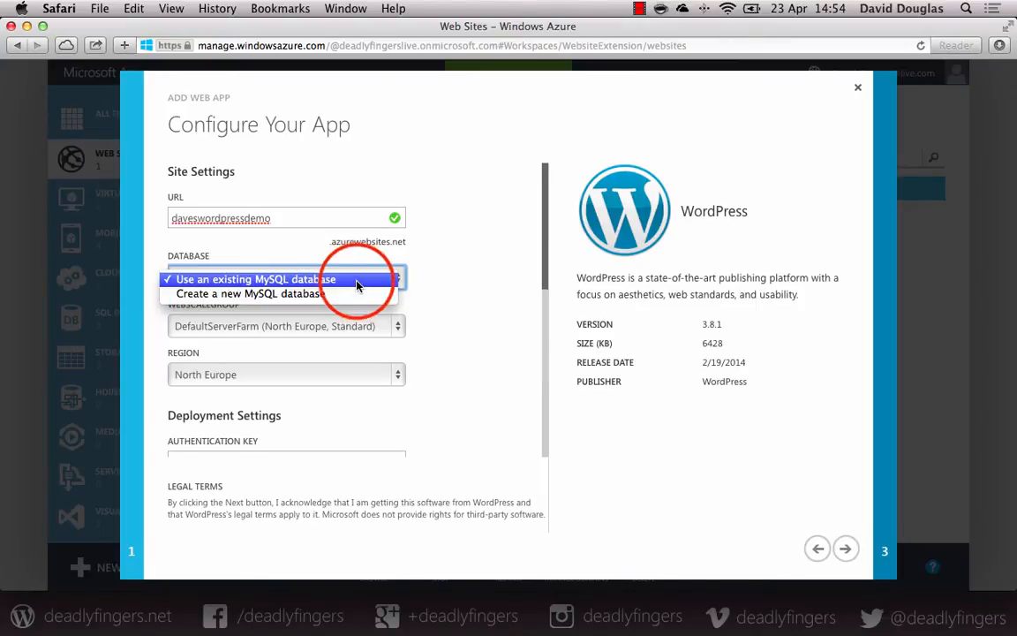
Keep an existing MySQL database and the DefaultServerFarm hosting plan, reviewing remaining settings
left_click(255, 279)
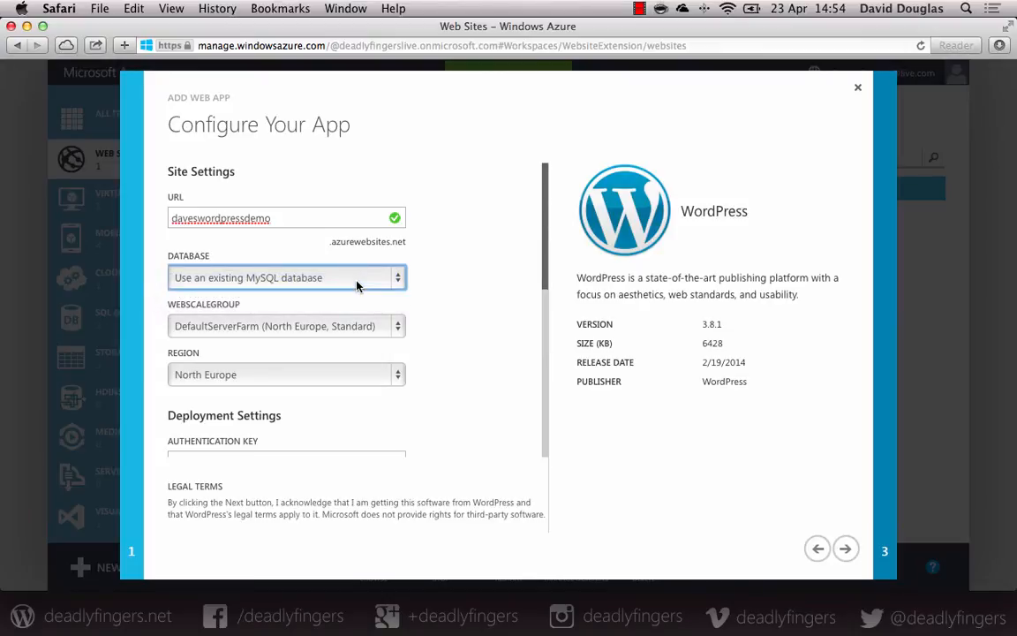
mouse_move(273, 335)
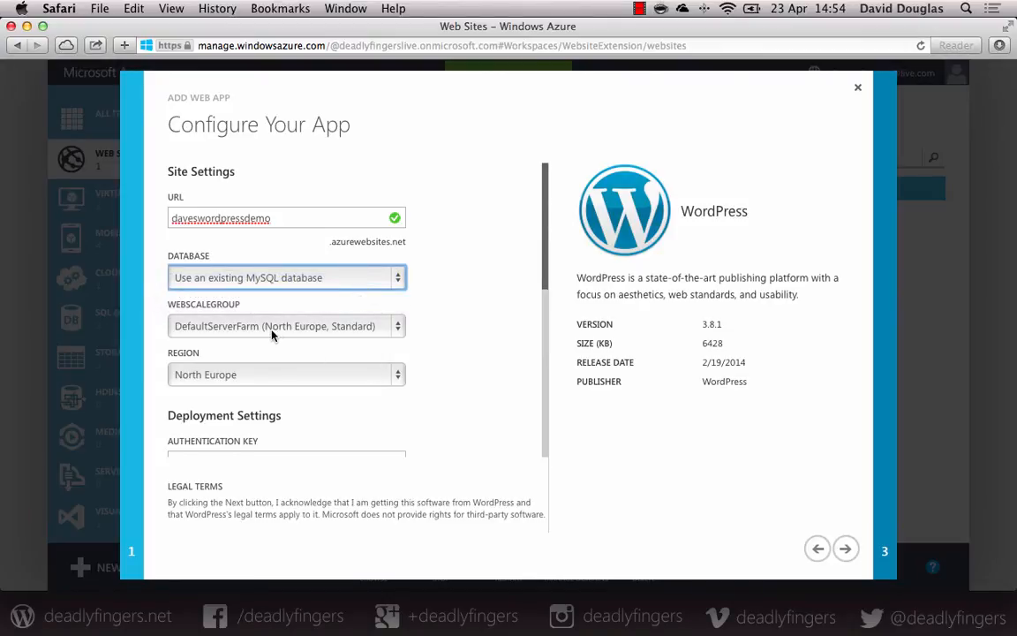
left_click(287, 326)
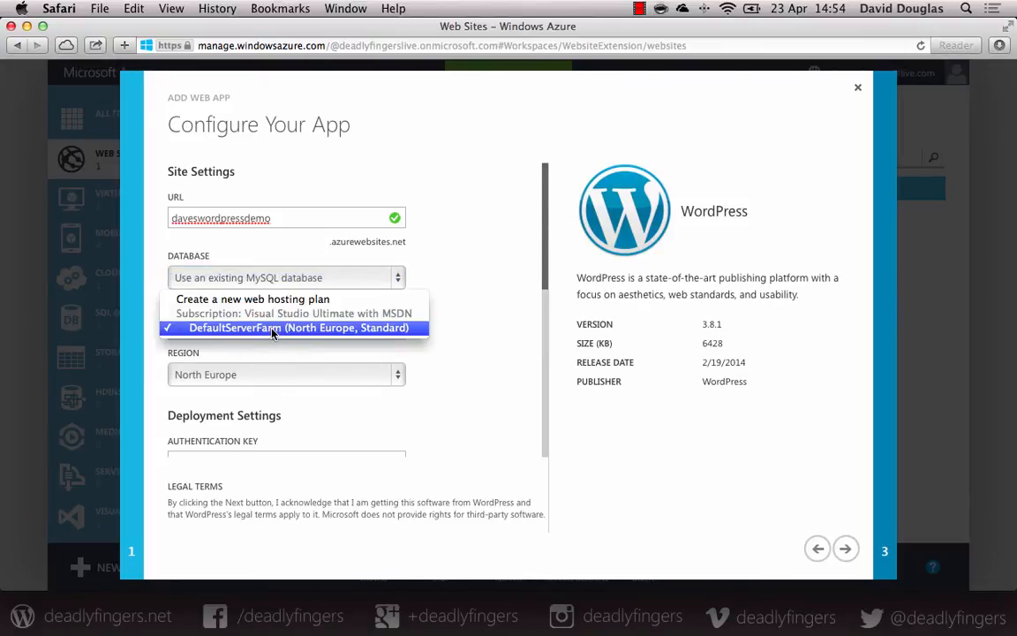
left_click(297, 327)
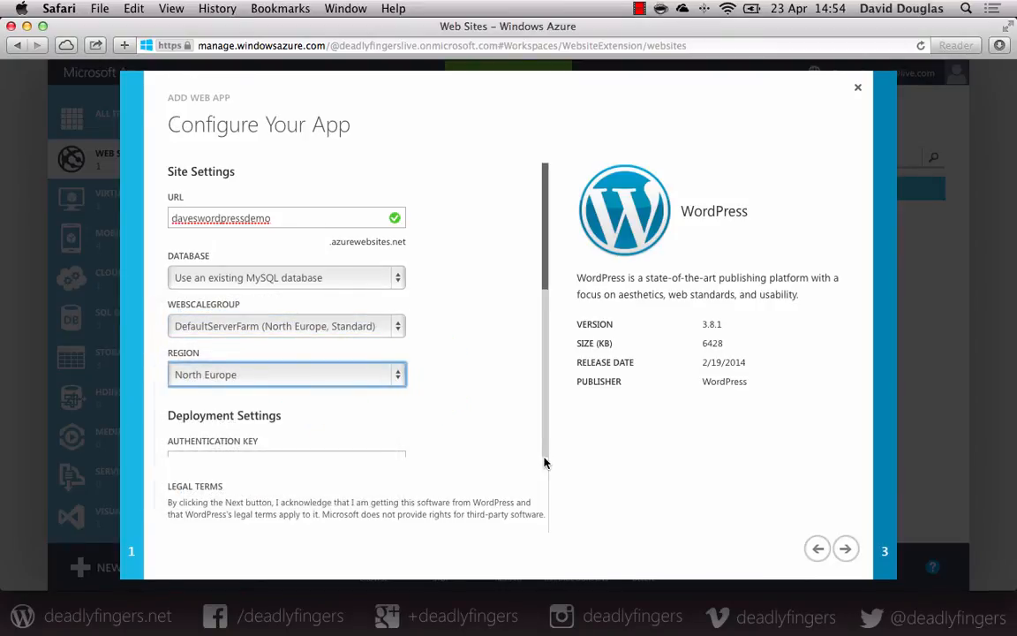
scroll("down", 3)
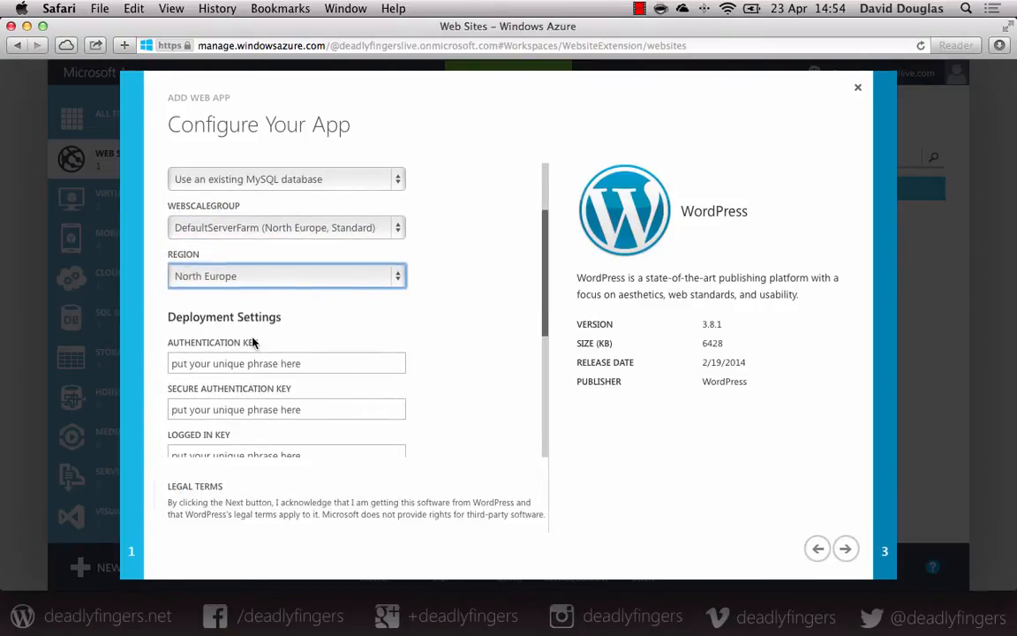
scroll("down", 3)
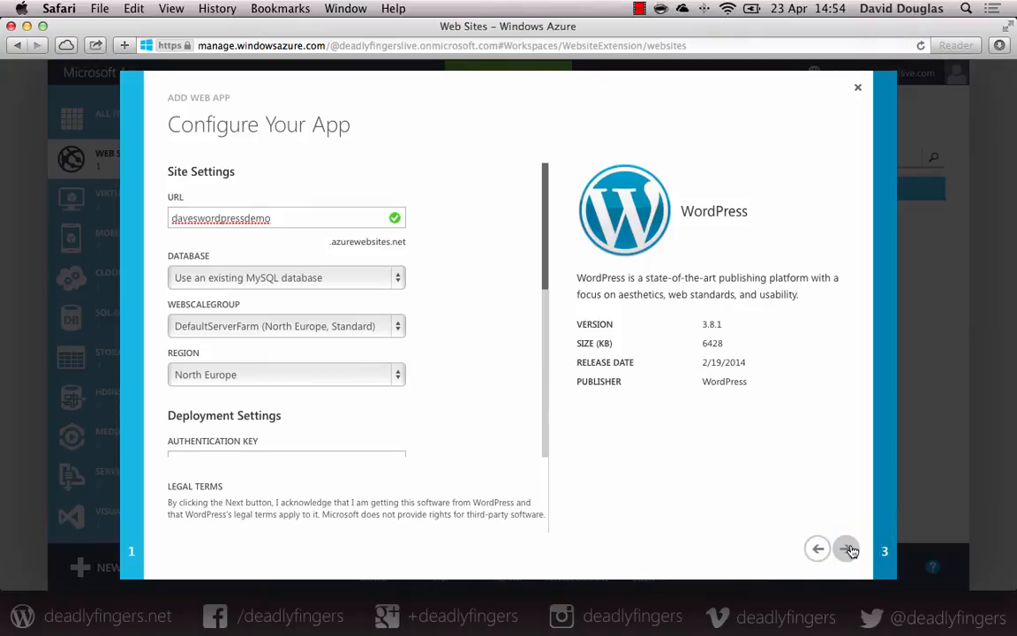
Accept ClearDB's legal terms for the mydeadlyfingers database and complete the site creation
left_click(817, 548)
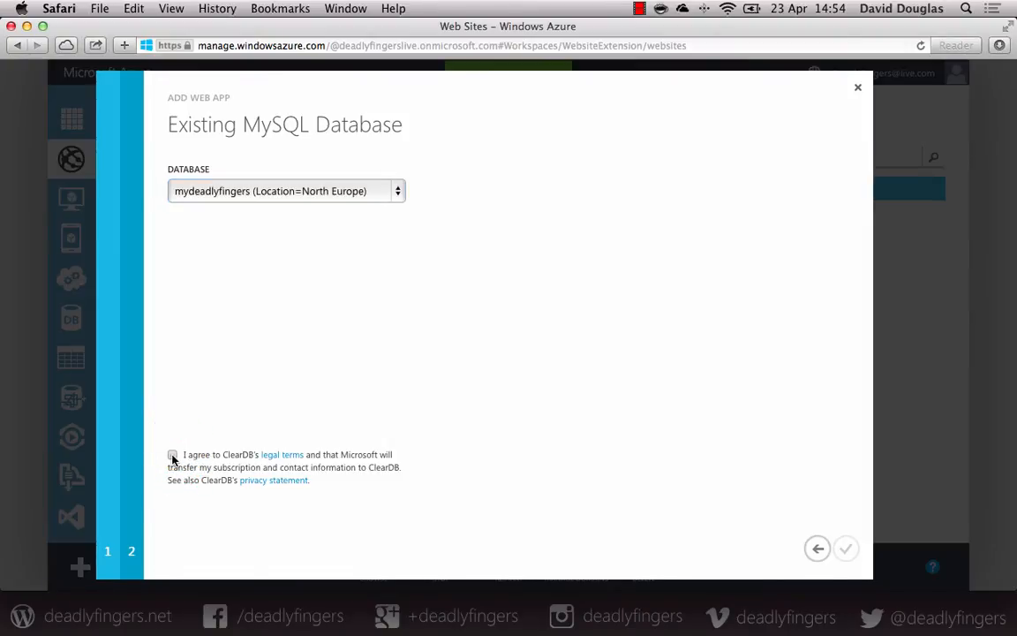
left_click(173, 454)
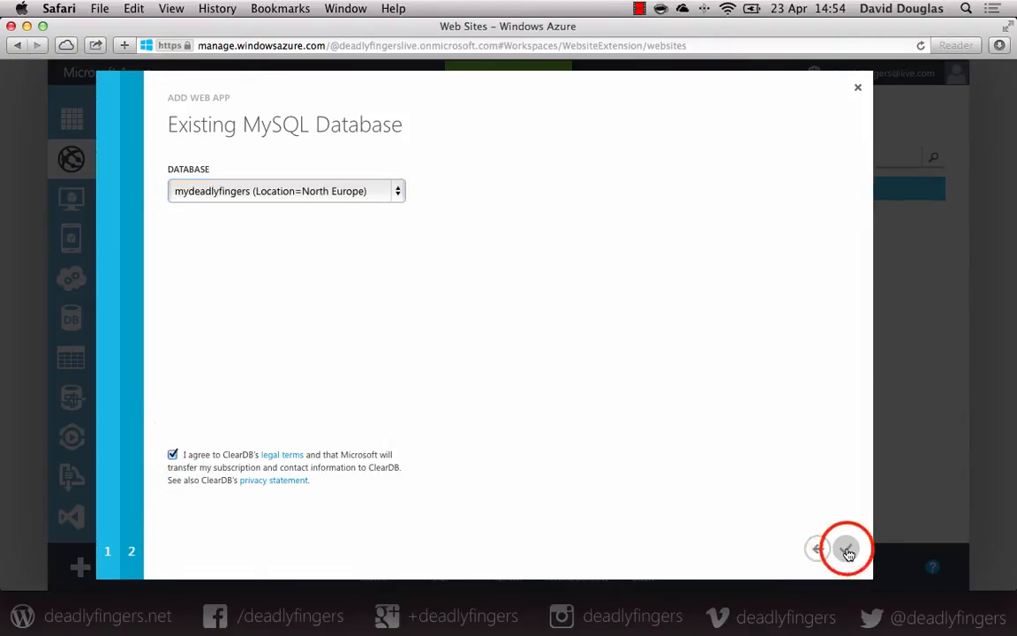
left_click(846, 548)
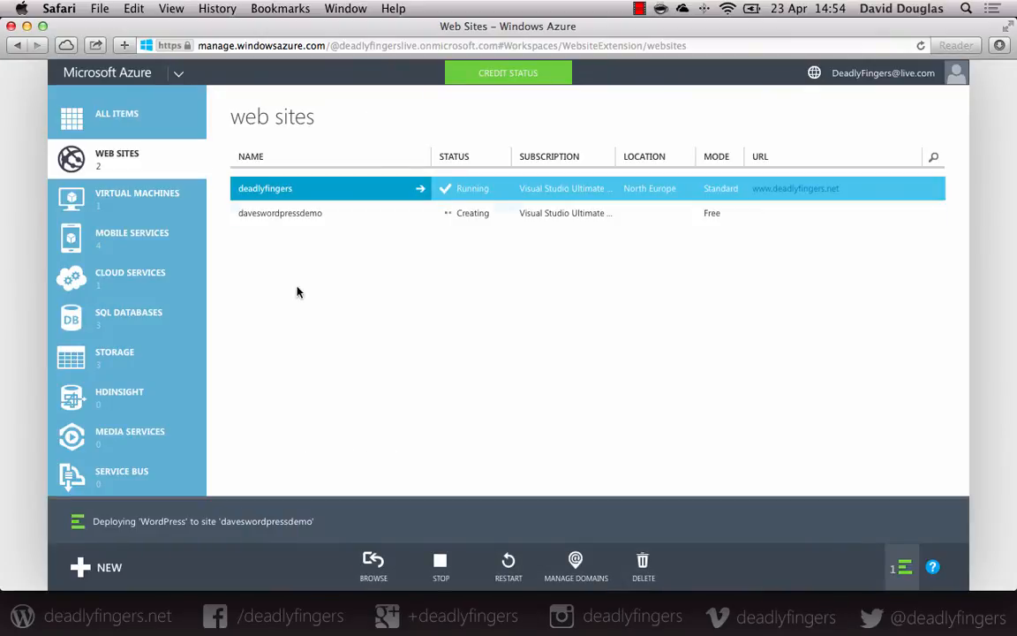